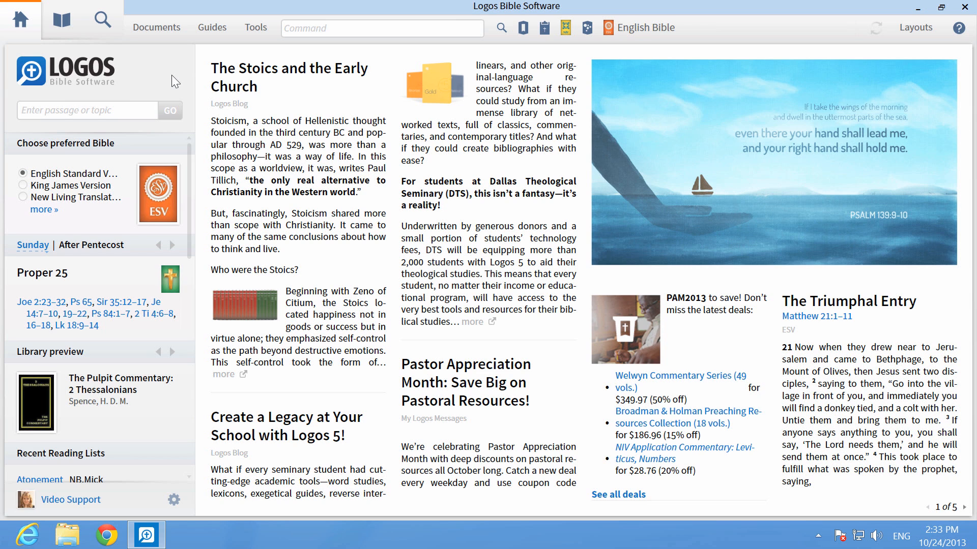
{"action": "mouse_move", "coordinate": [256, 28]}
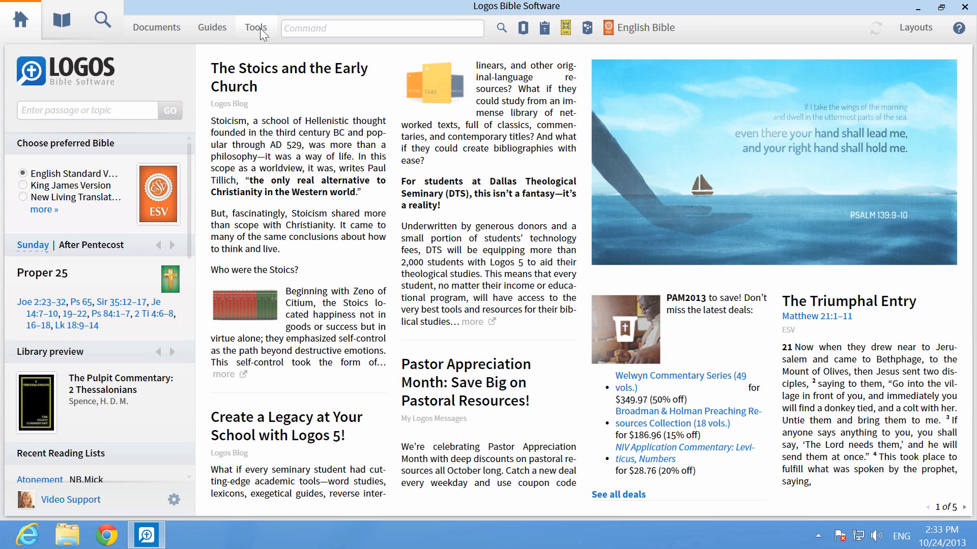
Step: Open the Tools menu listing the library, Bible reference, passage and lookup tools
{"action": "left_click", "coordinate": [256, 28]}
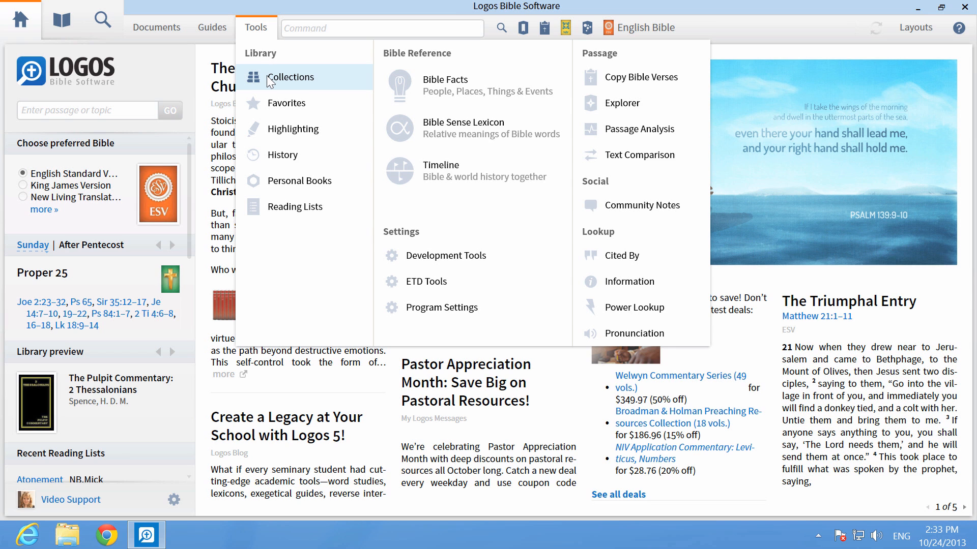
Step: Build a 'Book Background' collection from 'study bible' and 'fsb' rule terms, then return home
{"action": "left_click", "coordinate": [289, 77]}
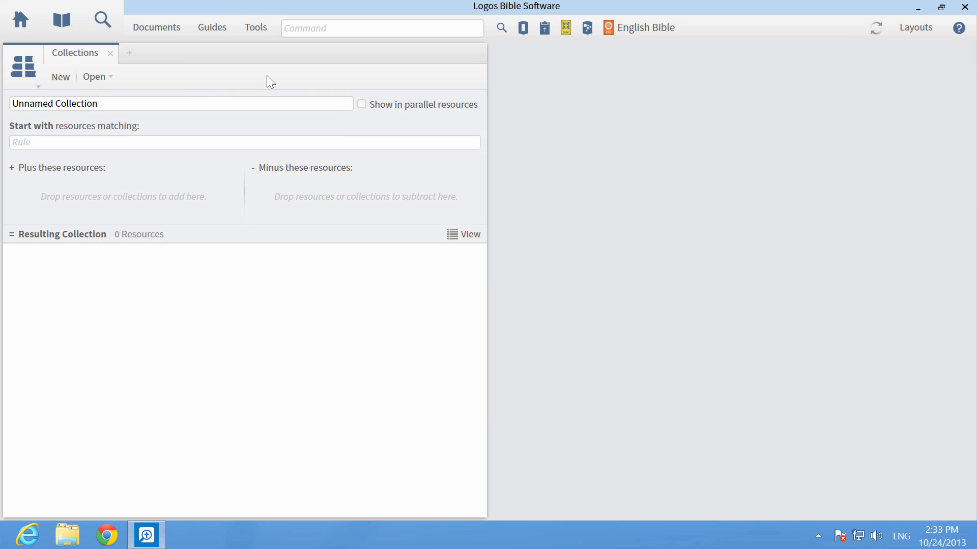
{"action": "mouse_move", "coordinate": [193, 141]}
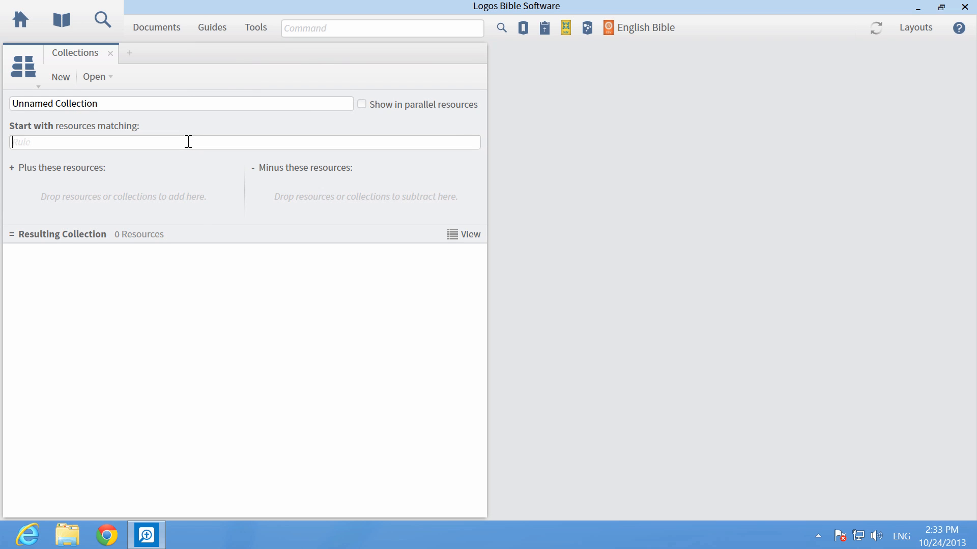
{"action": "type", "text": "study bib"}
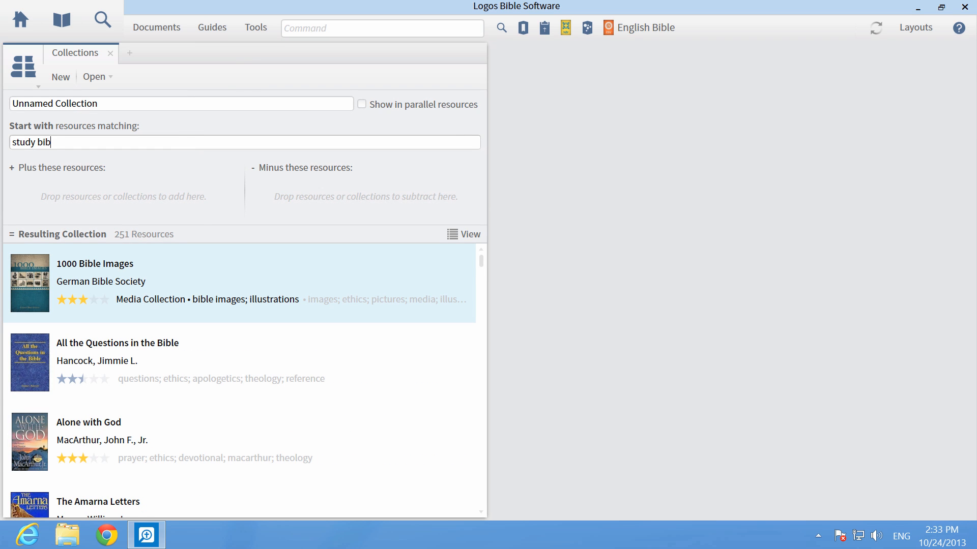
{"action": "type", "text": "le"}
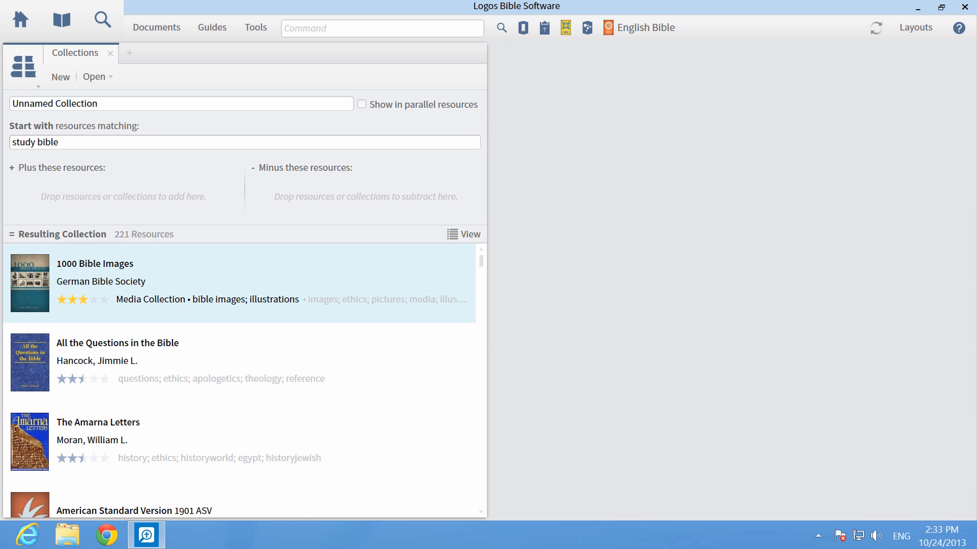
{"action": "type", "text": "fsb"}
{"action": "type", "text": "Book B"}
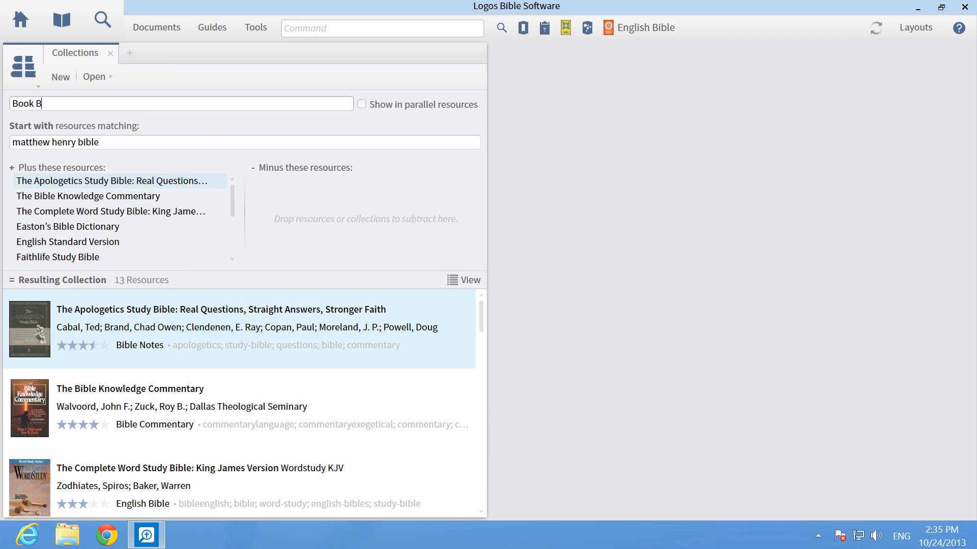
{"action": "type", "text": "ackground"}
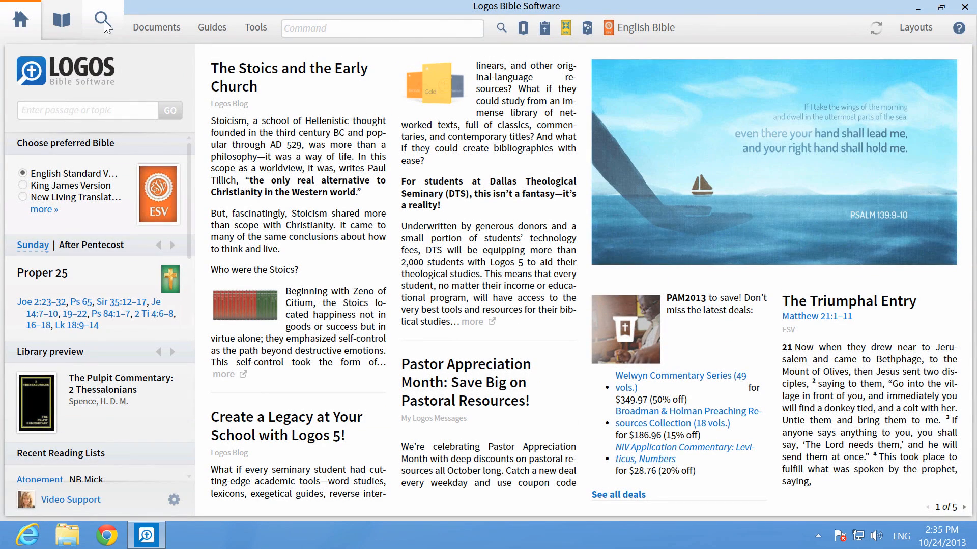
Step: Start a Basic search scoped to Book Background instead of Entire Library
{"action": "left_click", "coordinate": [101, 19]}
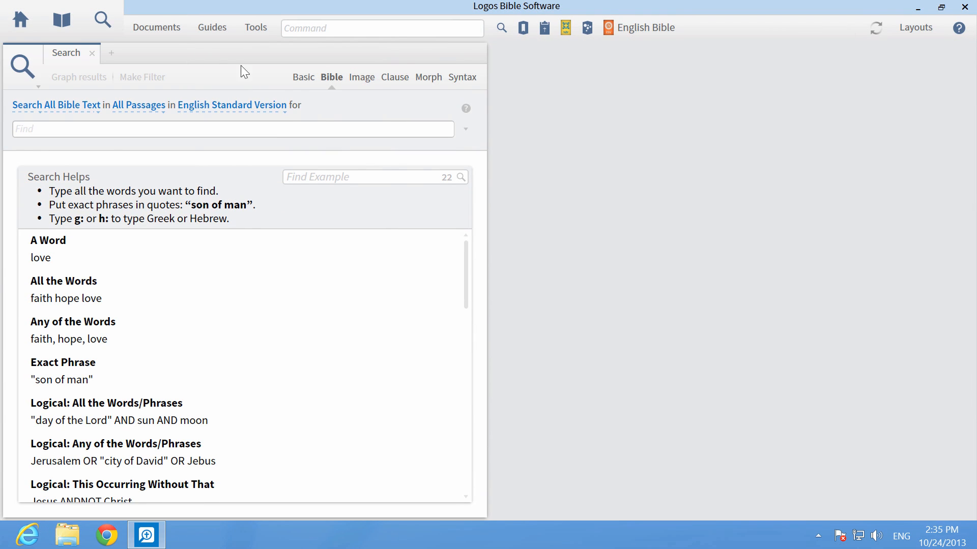
{"action": "left_click", "coordinate": [303, 77]}
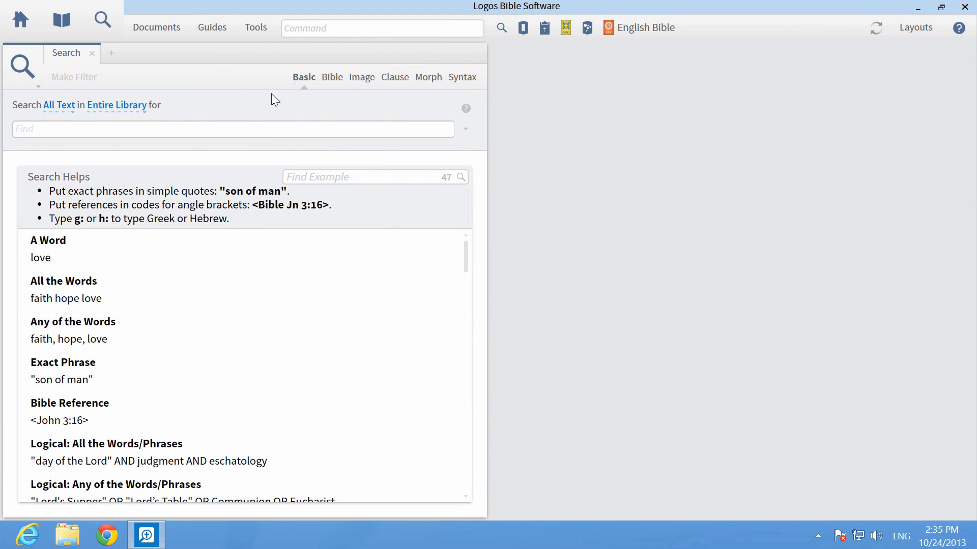
{"action": "left_click", "coordinate": [116, 106]}
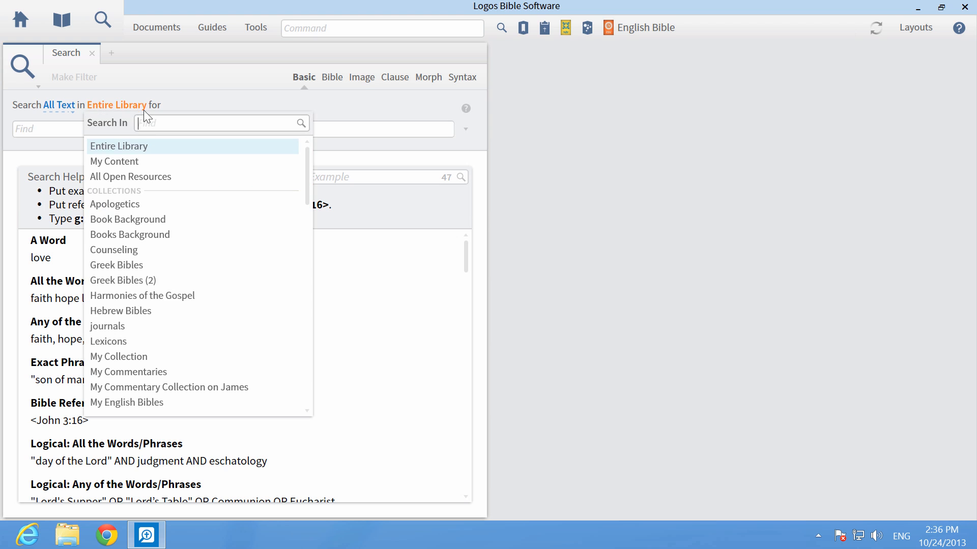
{"action": "mouse_move", "coordinate": [148, 219]}
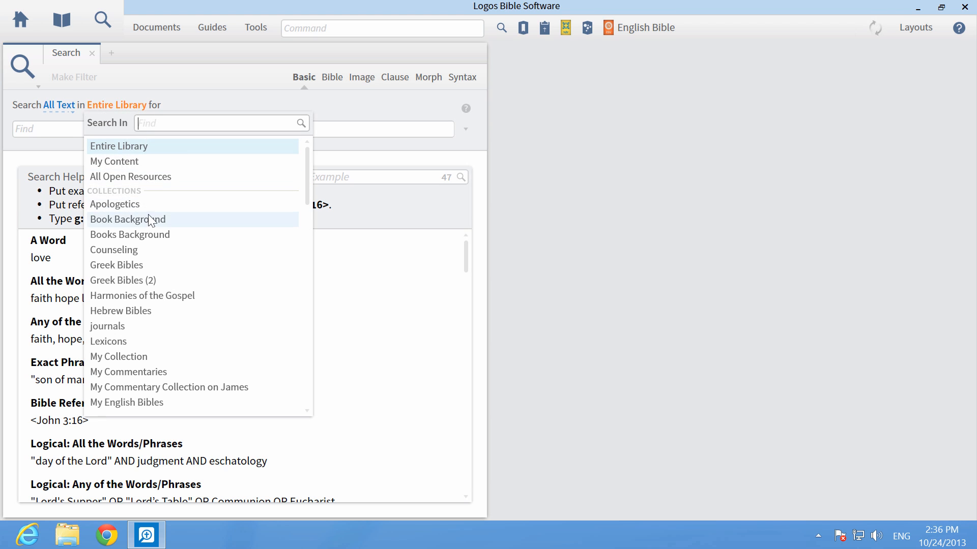
{"action": "left_click", "coordinate": [128, 219]}
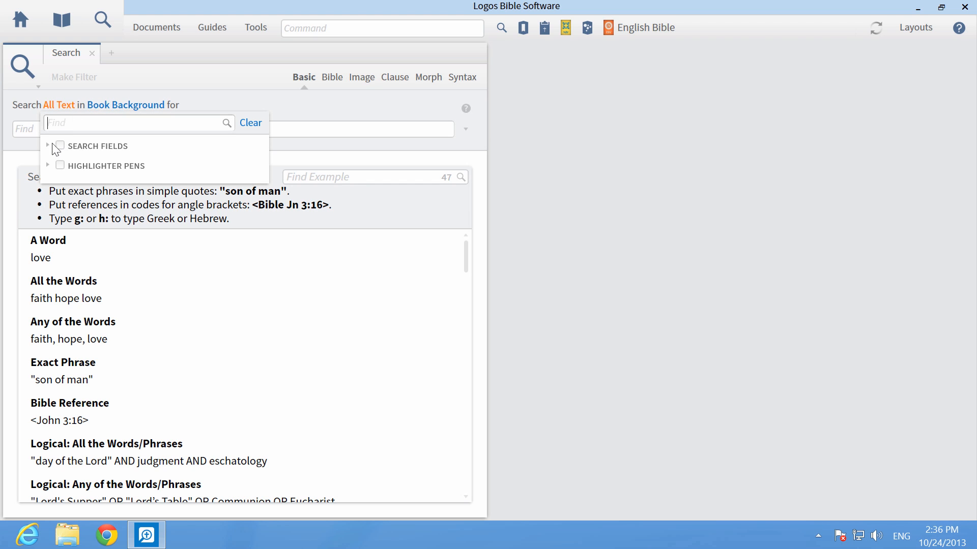
Step: Limit the search fields to Heading Text and Large Text
{"action": "left_click", "coordinate": [52, 148]}
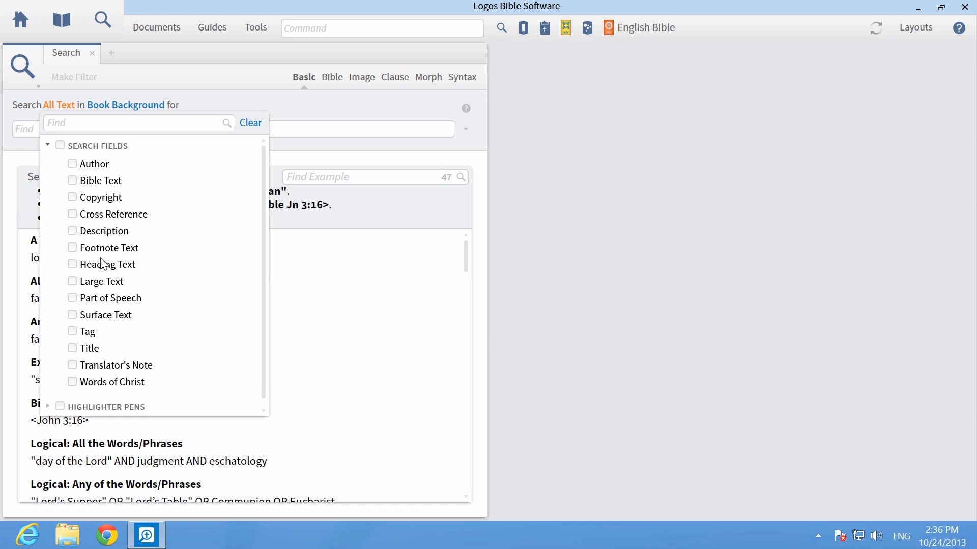
{"action": "left_click", "coordinate": [72, 264]}
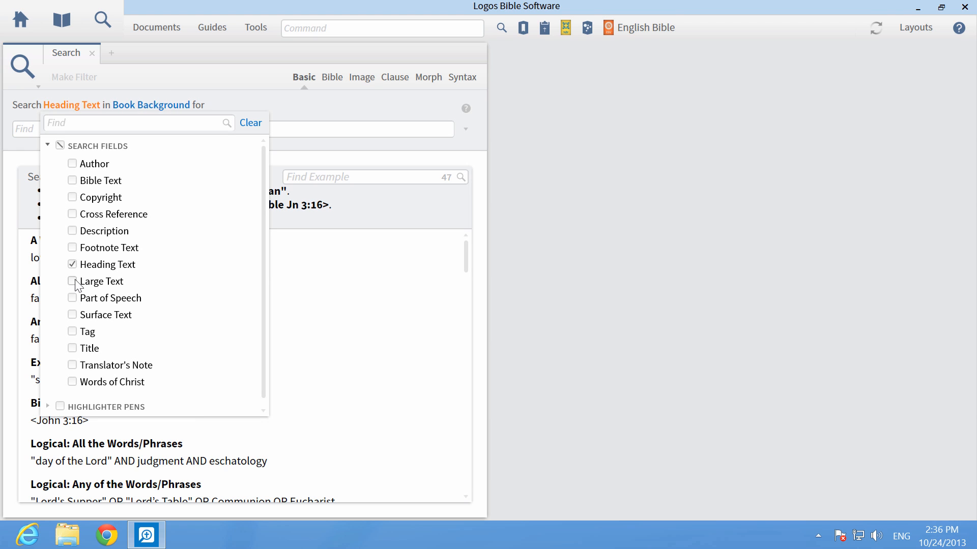
{"action": "left_click", "coordinate": [73, 281]}
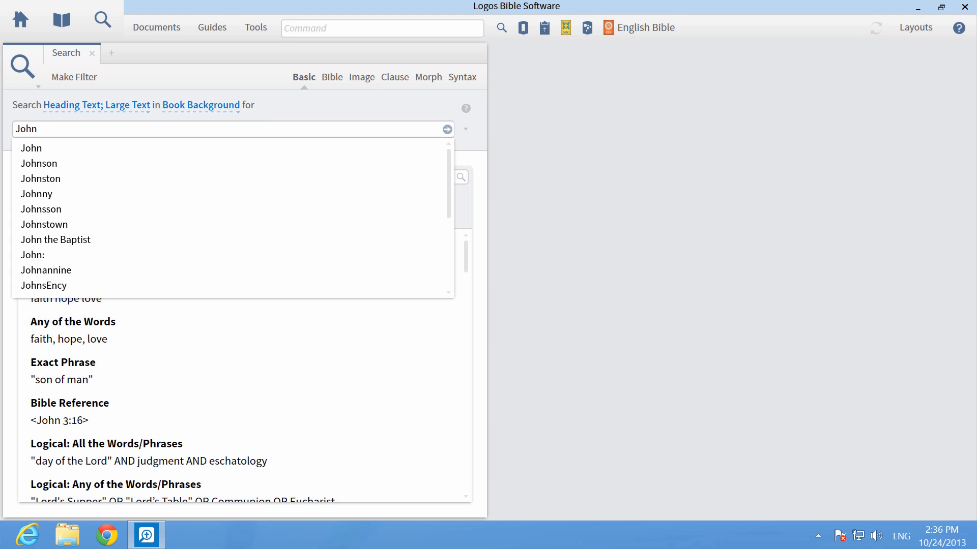
Step: Run the John search and group its 239 hits across 9 resources by title
{"action": "left_click", "coordinate": [447, 129]}
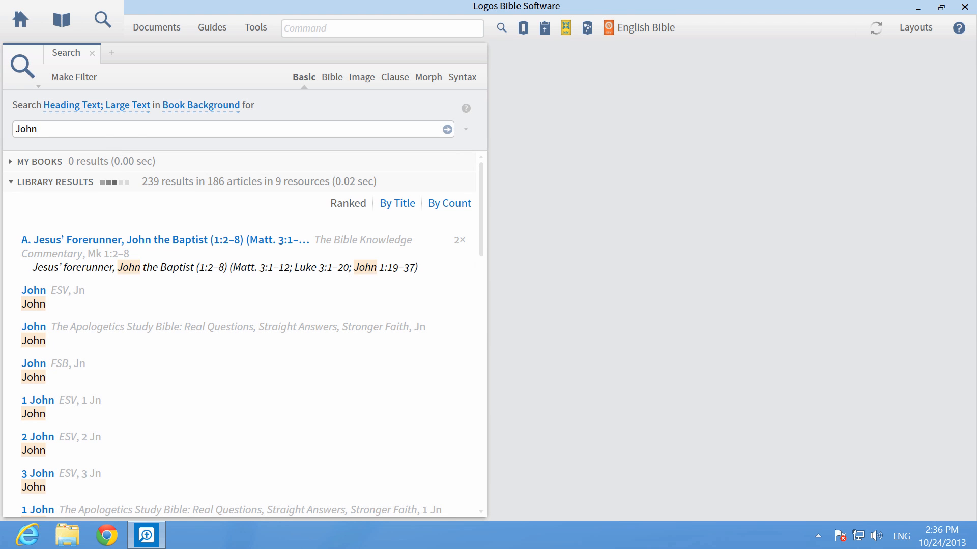
{"action": "left_click", "coordinate": [397, 203]}
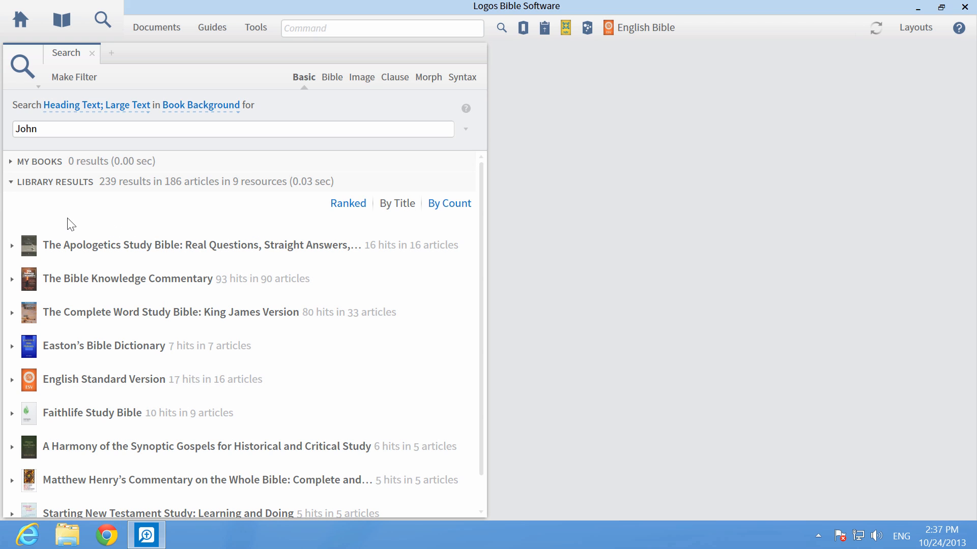
{"action": "mouse_move", "coordinate": [13, 249]}
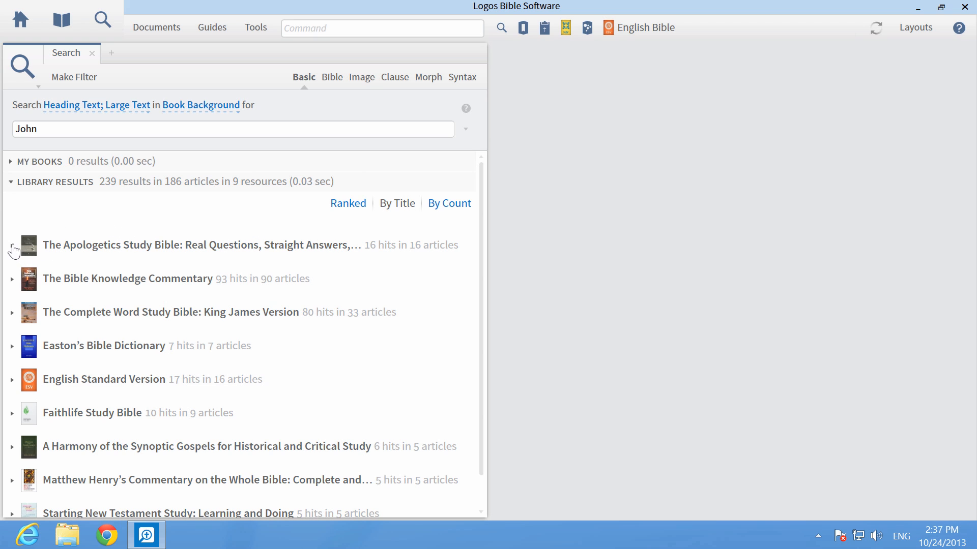
Step: Expand The Apologetics Study Bible hits and open its John Introduction article
{"action": "left_click", "coordinate": [11, 246]}
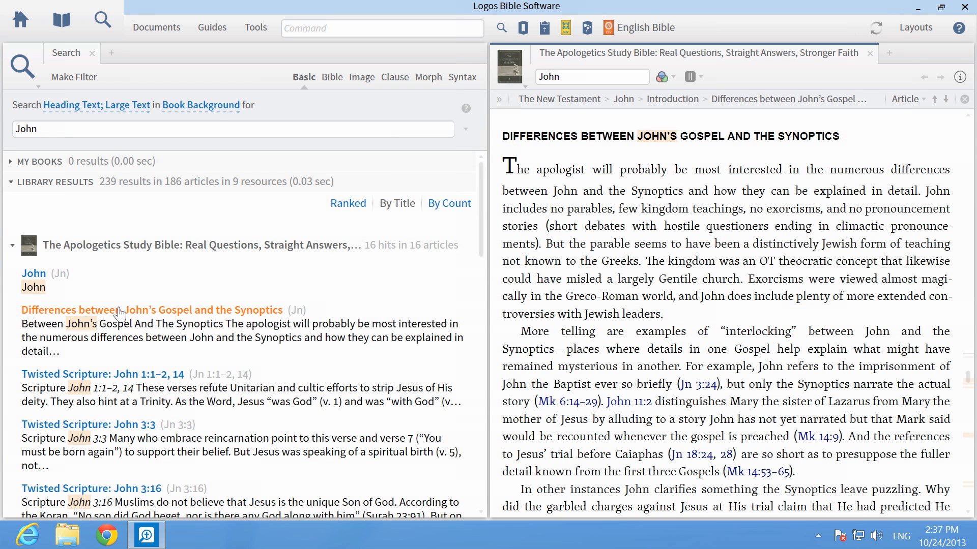
{"action": "left_click", "coordinate": [34, 273]}
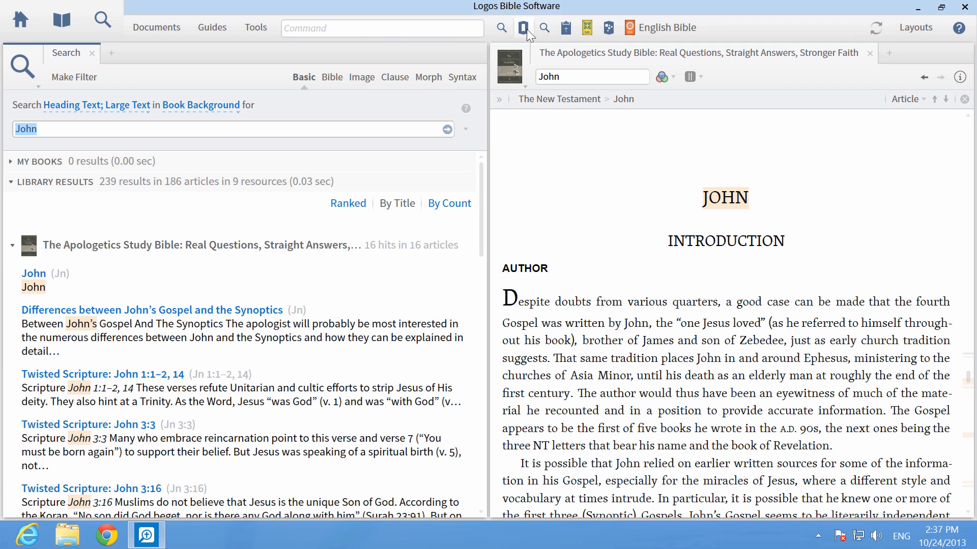
{"action": "mouse_move", "coordinate": [544, 27]}
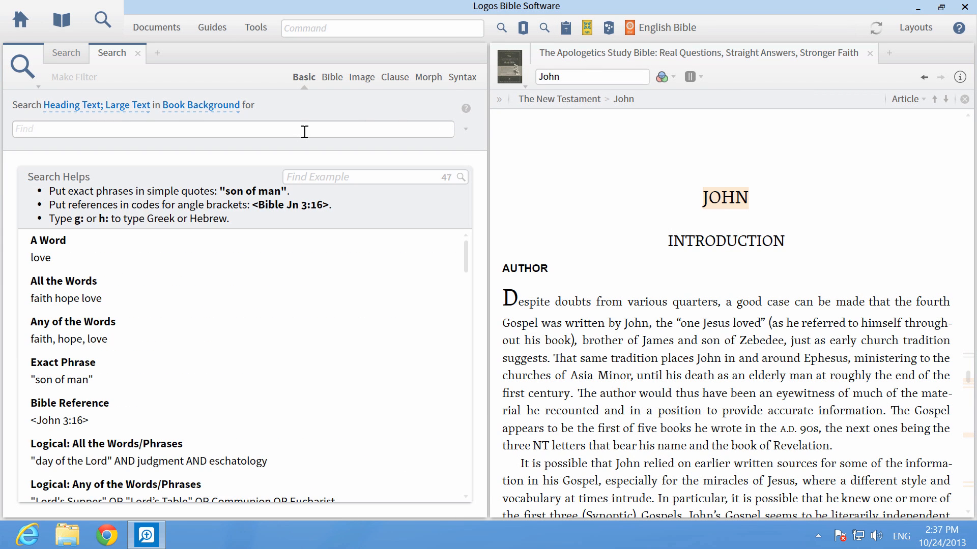
Step: Enter 'Luke' in the search box of the new search tab
{"action": "type", "text": "Luke"}
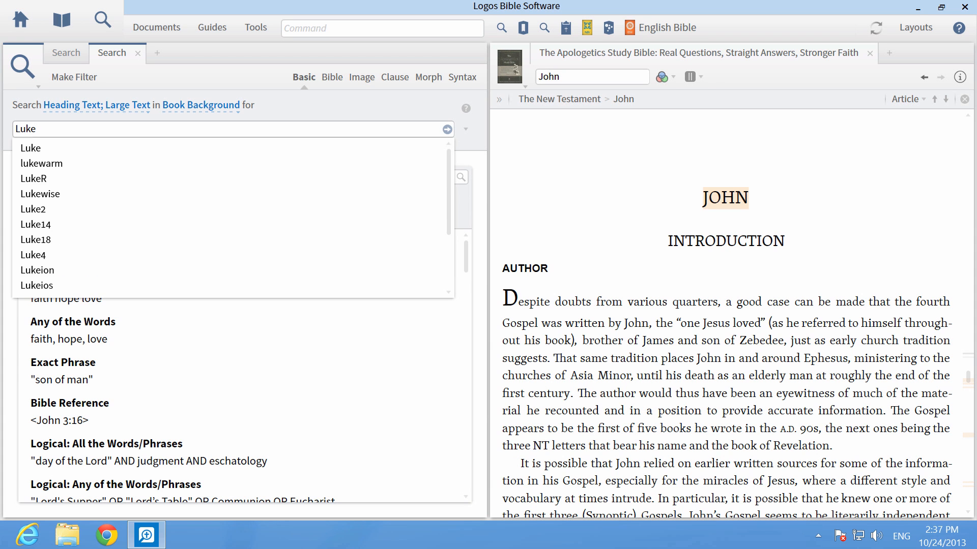